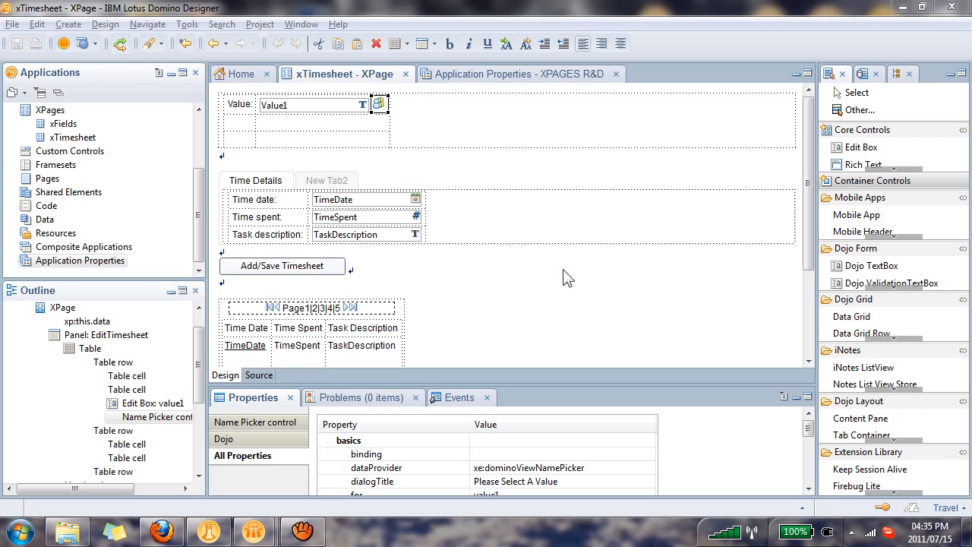
pyautogui.moveTo(719, 209)
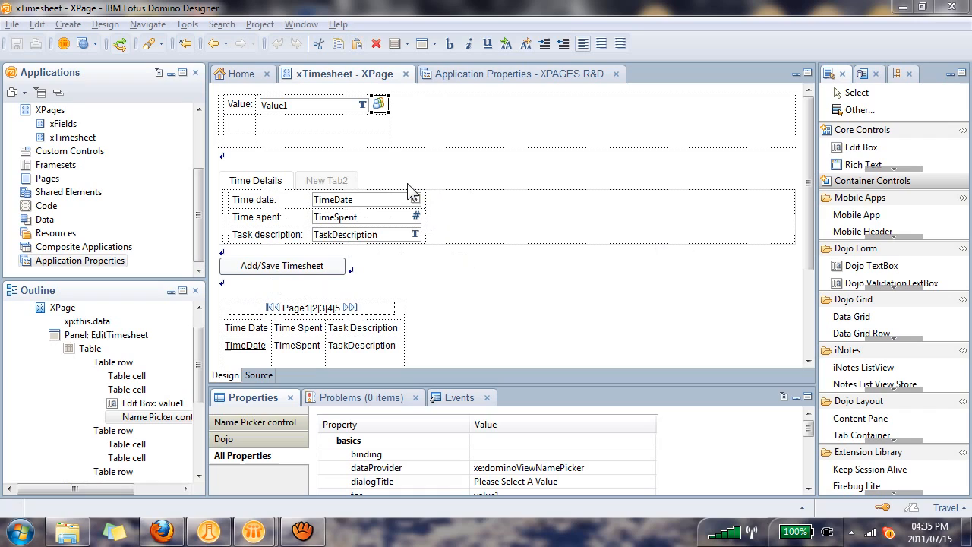
pyautogui.moveTo(395, 154)
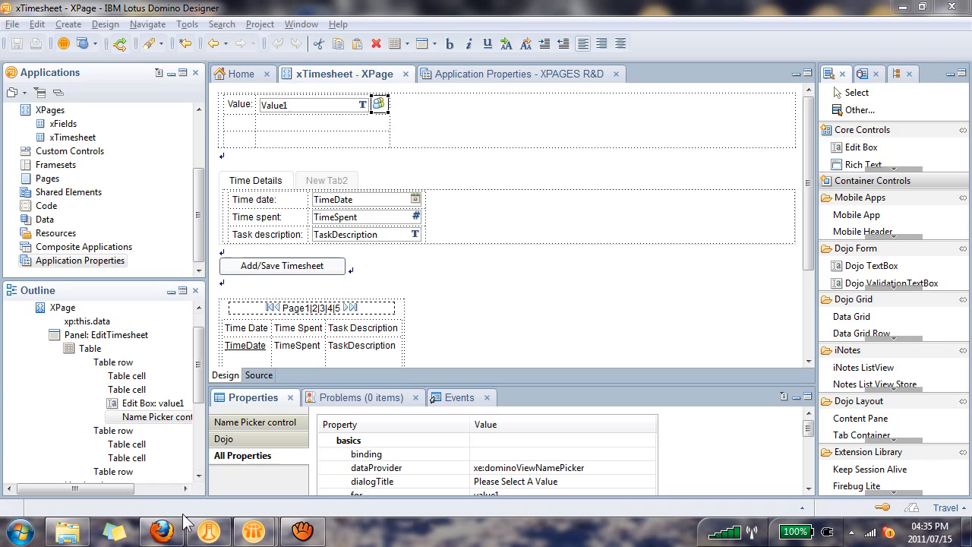
# Step: Preview the unthemed timesheet page in Firefox and cancel the value picker dialog
pyautogui.click(161, 531)
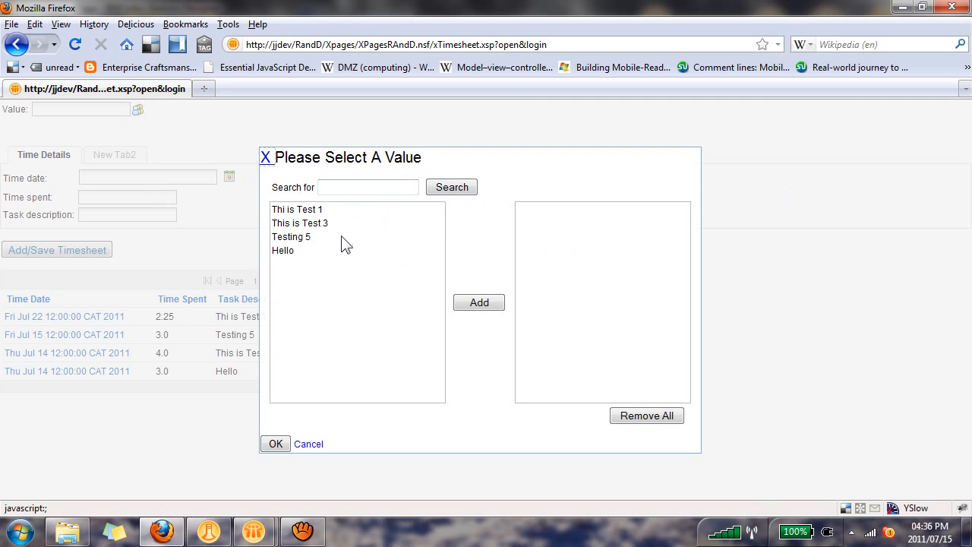
pyautogui.moveTo(308, 445)
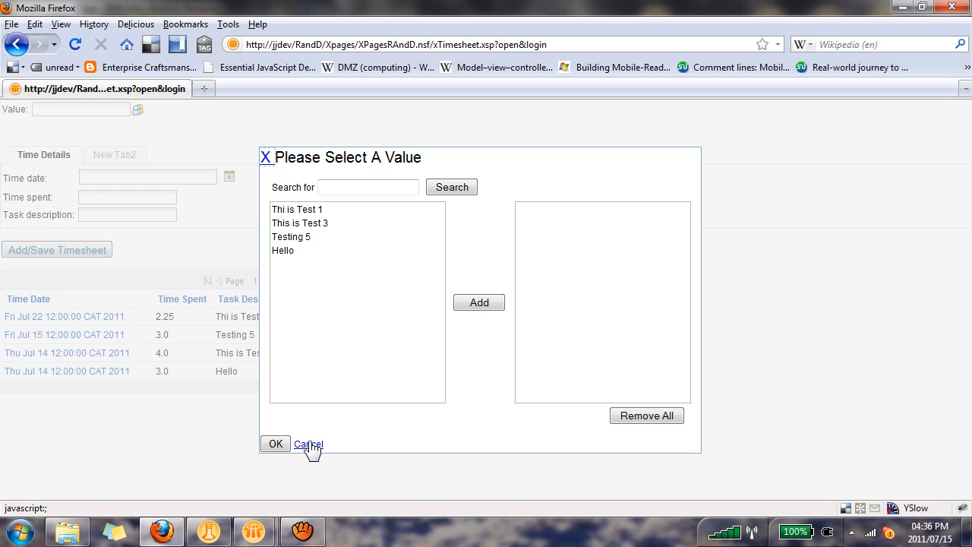
pyautogui.click(308, 444)
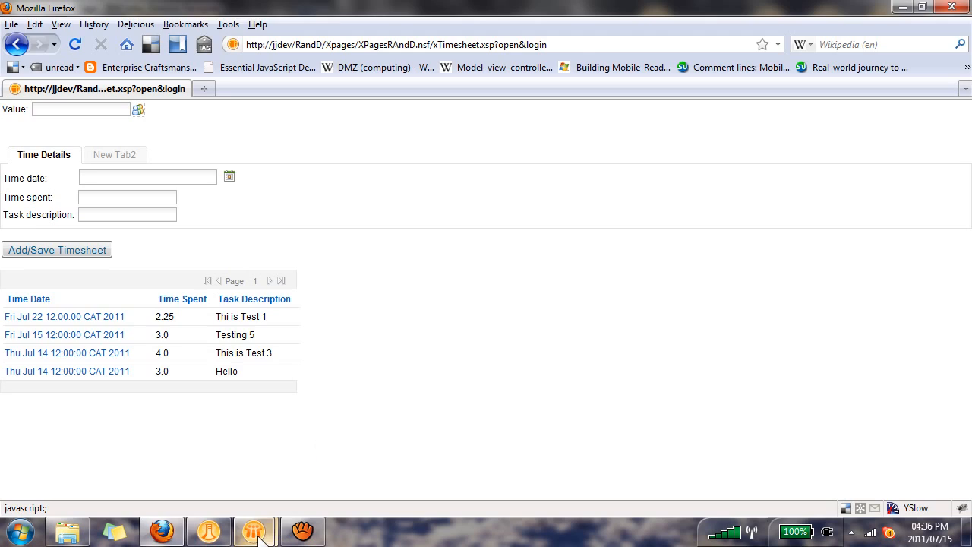
# Step: Switch back to Domino Designer's xTimesheet XPage editor
pyautogui.click(254, 531)
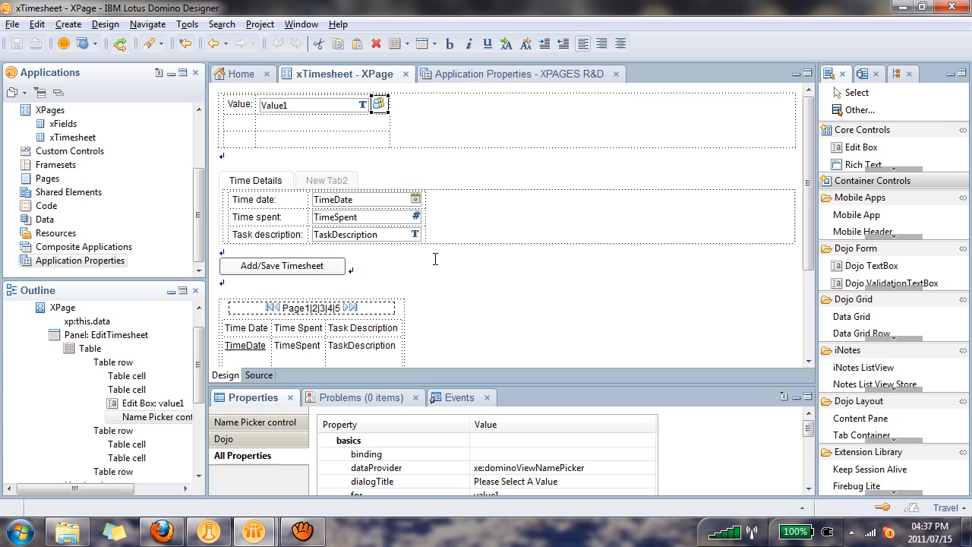
pyautogui.moveTo(524, 74)
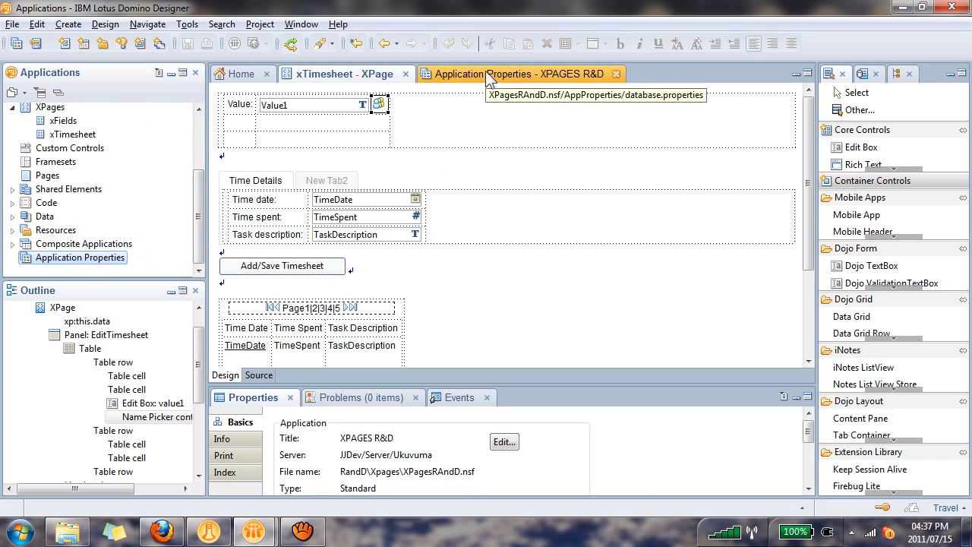
# Step: Show the XPages tab of Application Properties and browse the Application theme choices
pyautogui.click(519, 74)
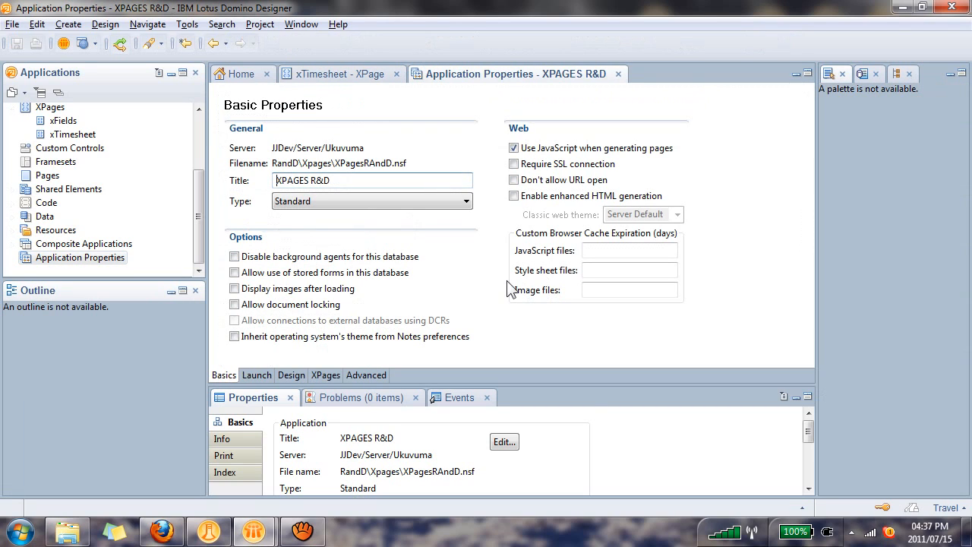
pyautogui.moveTo(338, 384)
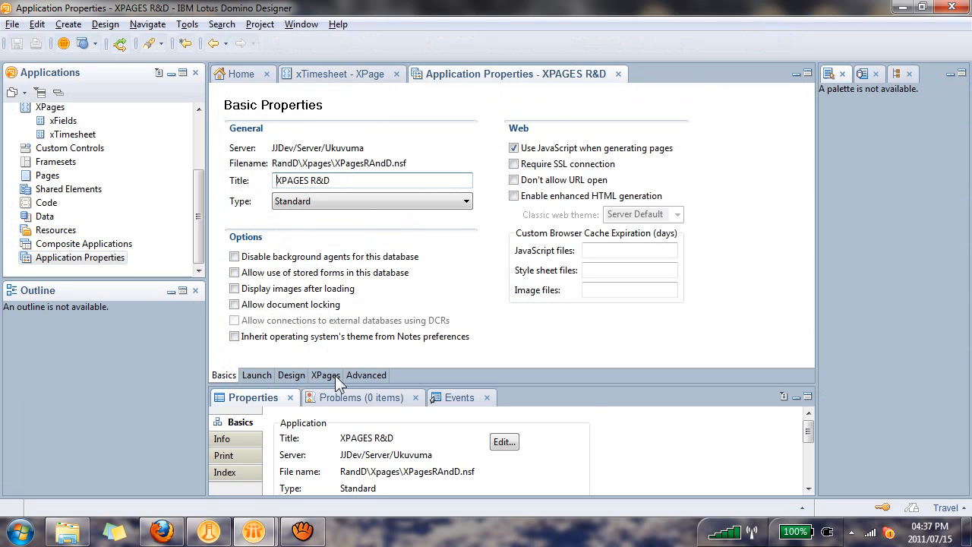
pyautogui.click(325, 375)
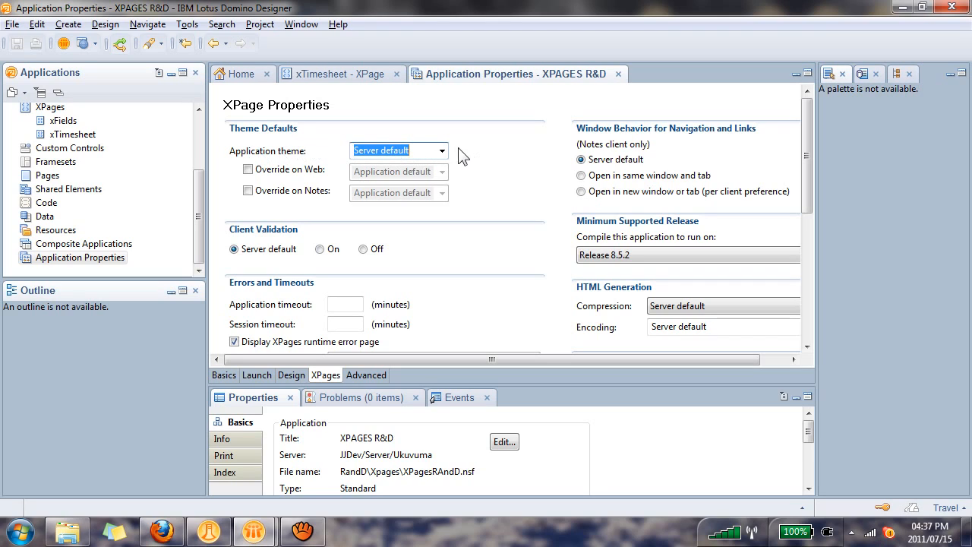
pyautogui.click(441, 150)
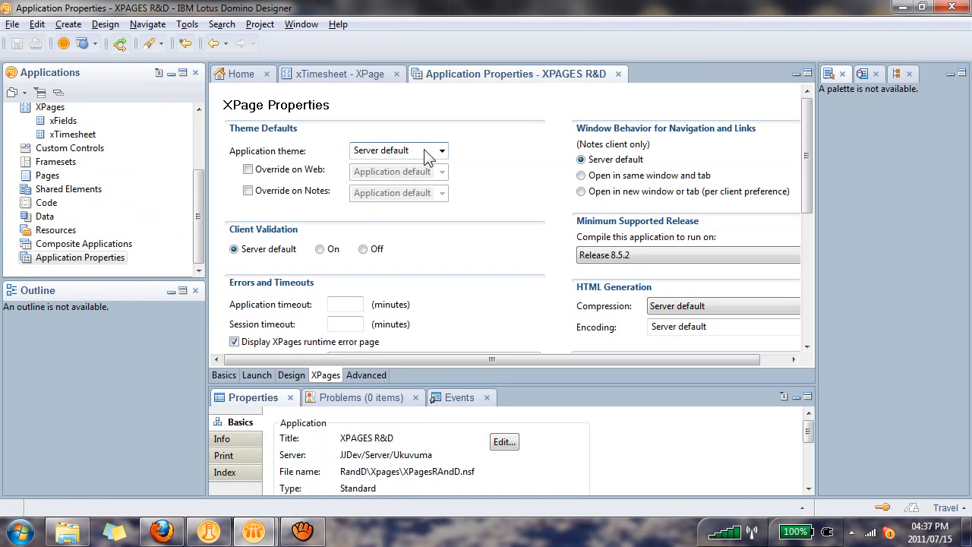
pyautogui.click(398, 149)
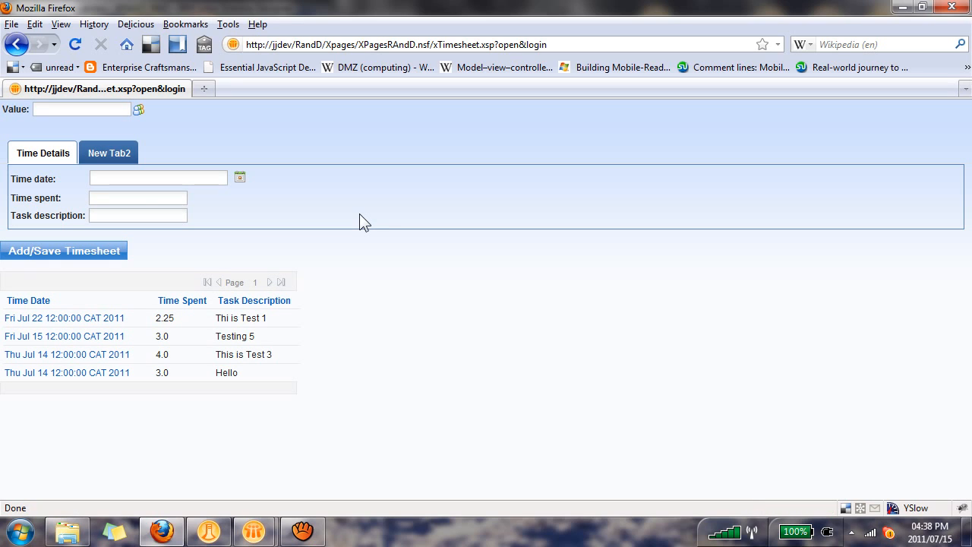
pyautogui.moveTo(350, 219)
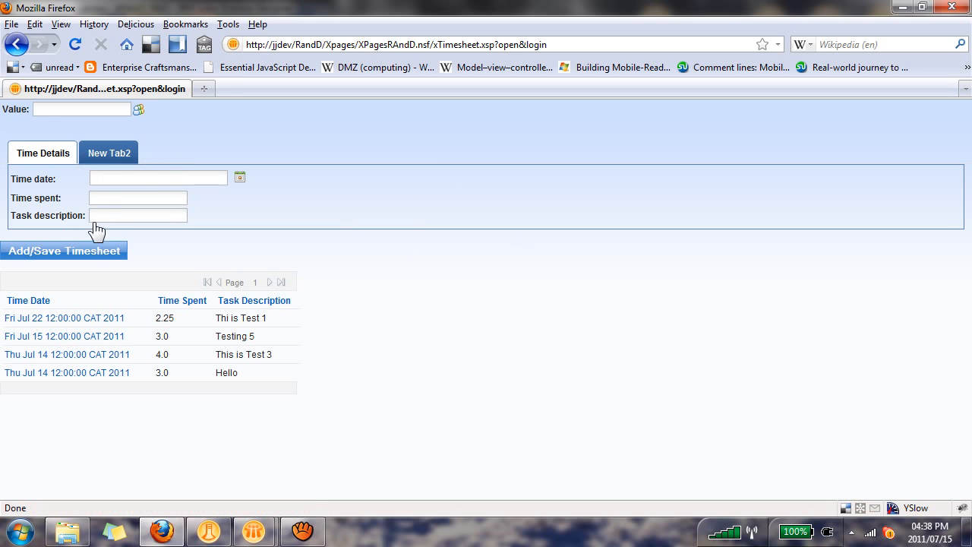
pyautogui.moveTo(139, 110)
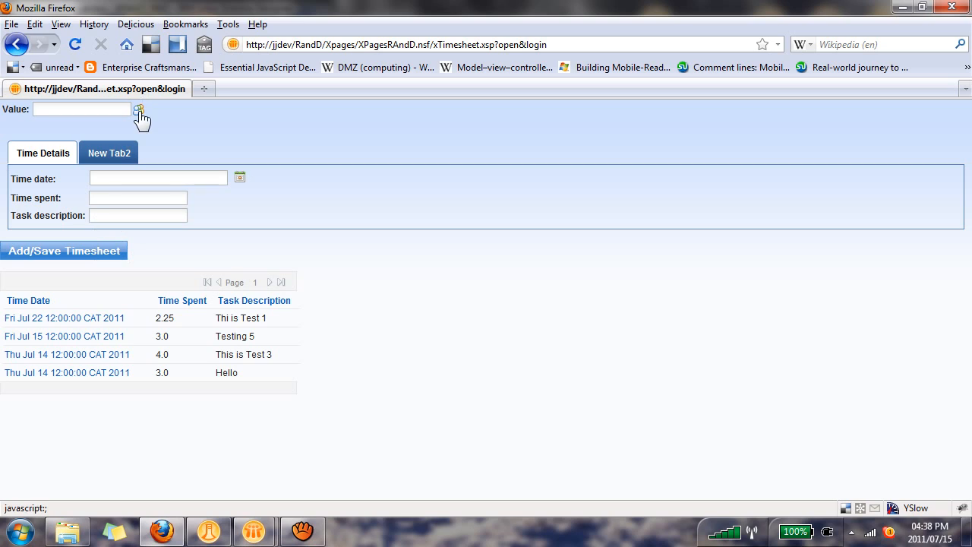
# Step: Open the value picker on the blue-themed timesheet page, listing four task descriptions
pyautogui.click(139, 114)
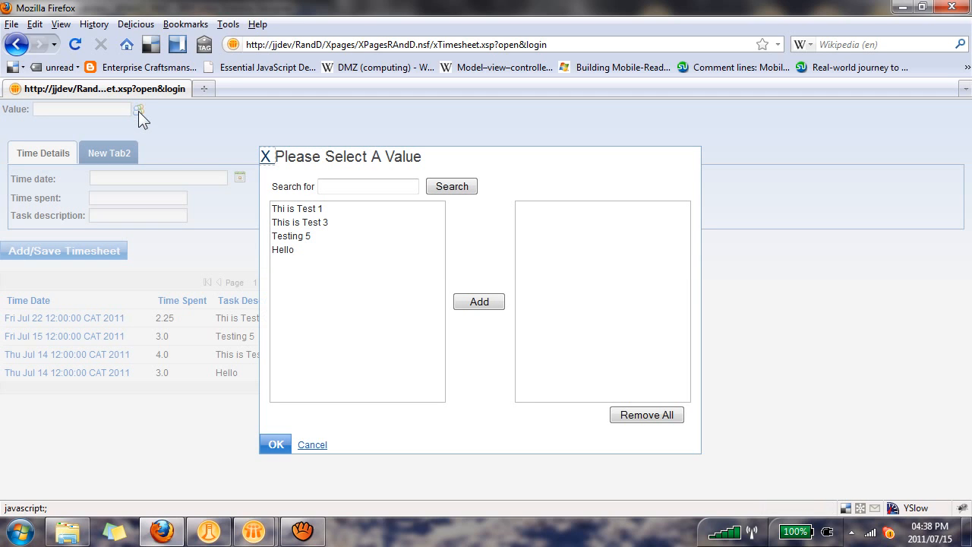
pyautogui.moveTo(361, 476)
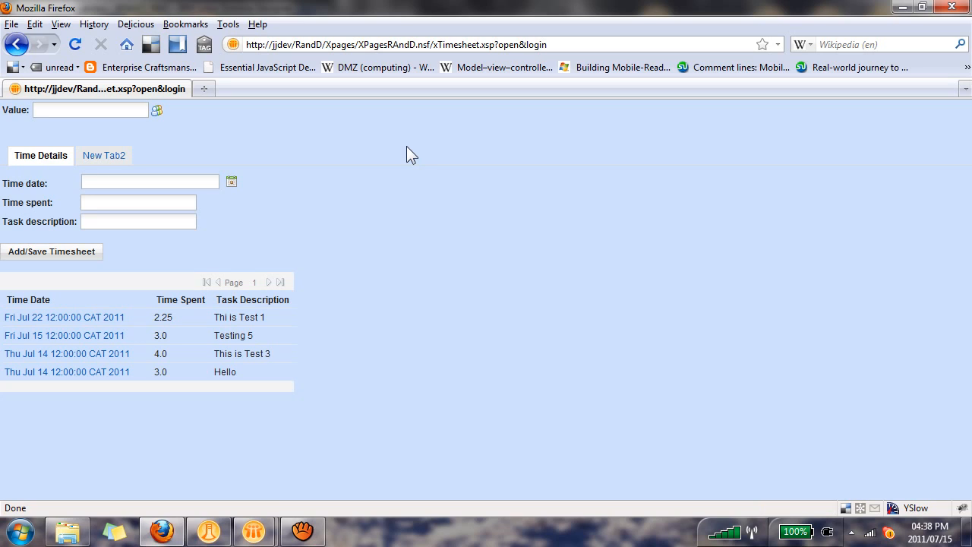
pyautogui.moveTo(668, 323)
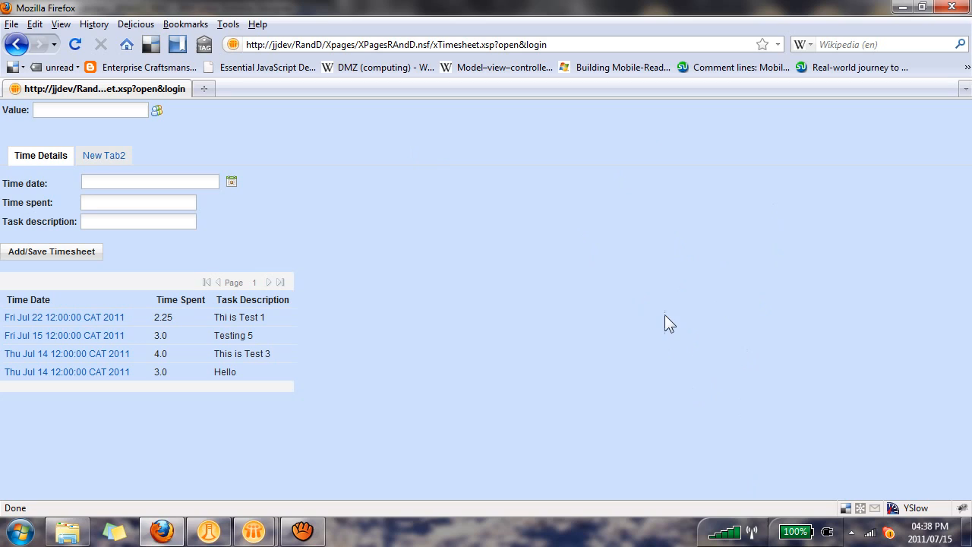
pyautogui.moveTo(23, 186)
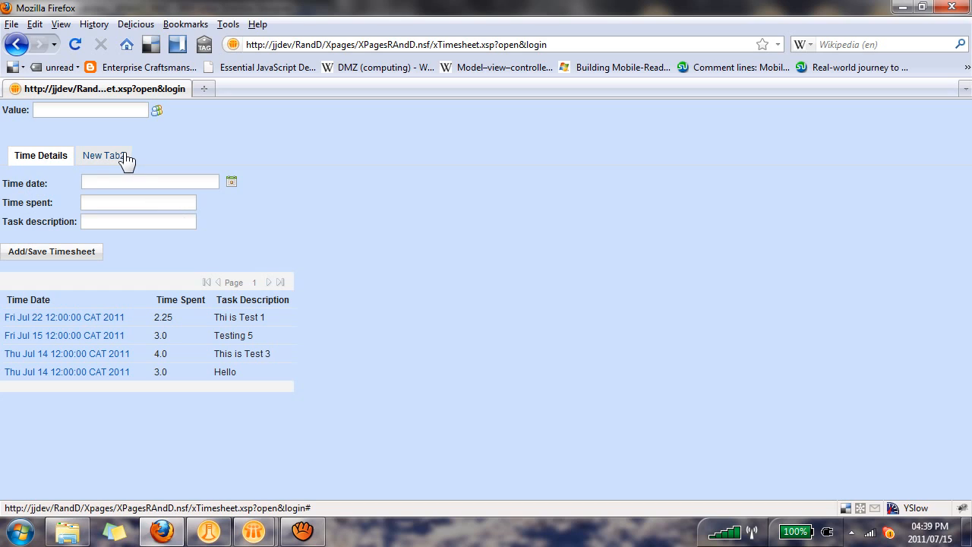
pyautogui.click(104, 155)
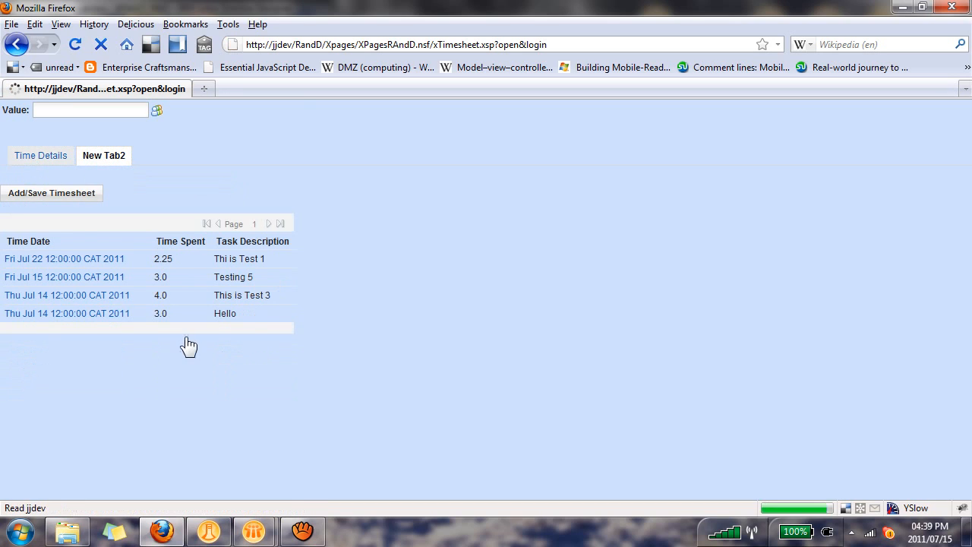
pyautogui.click(41, 155)
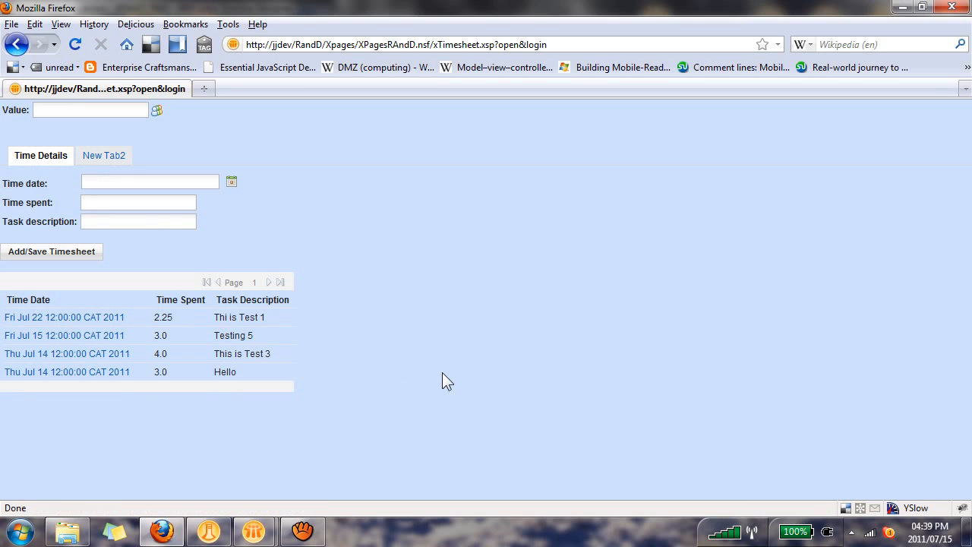
pyautogui.moveTo(389, 254)
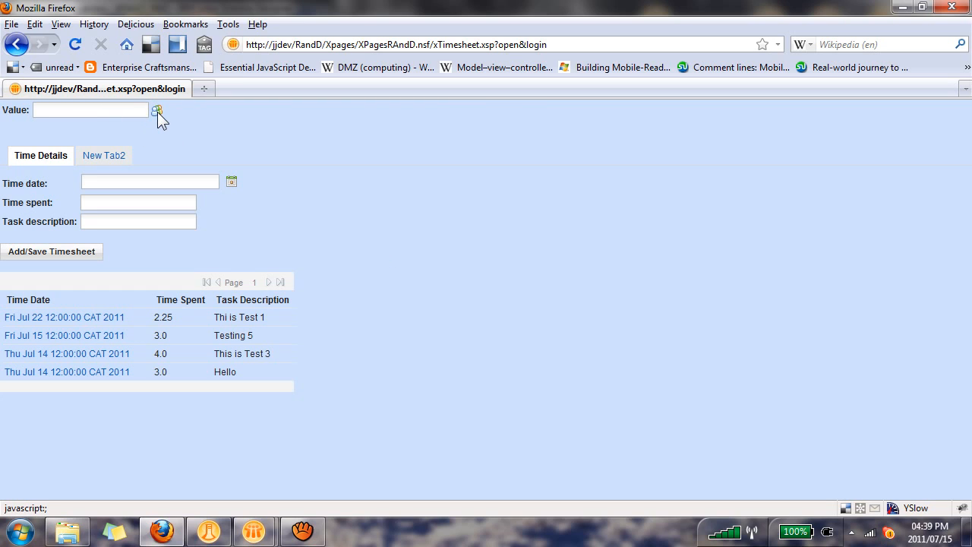
pyautogui.click(157, 110)
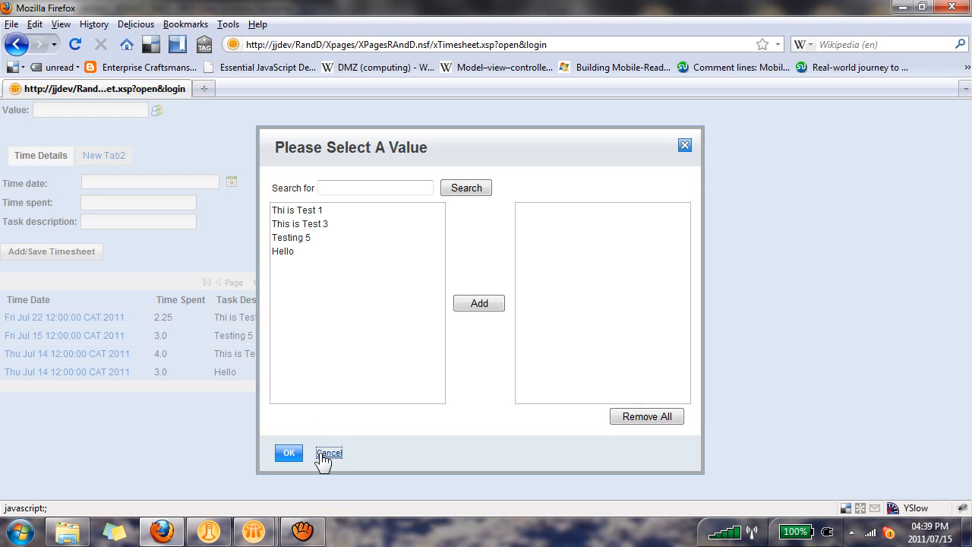
pyautogui.click(328, 453)
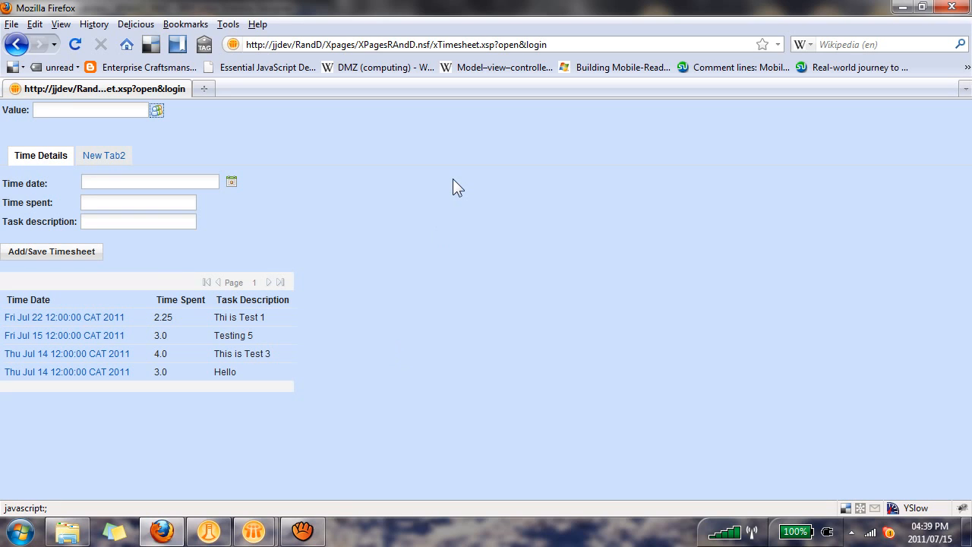